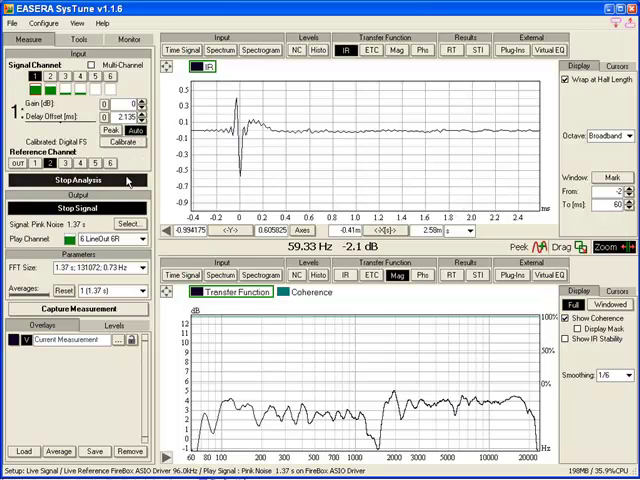
Capture the live transfer function as an overlay, colour it blue and name it 'no ssa'.
click(76, 180)
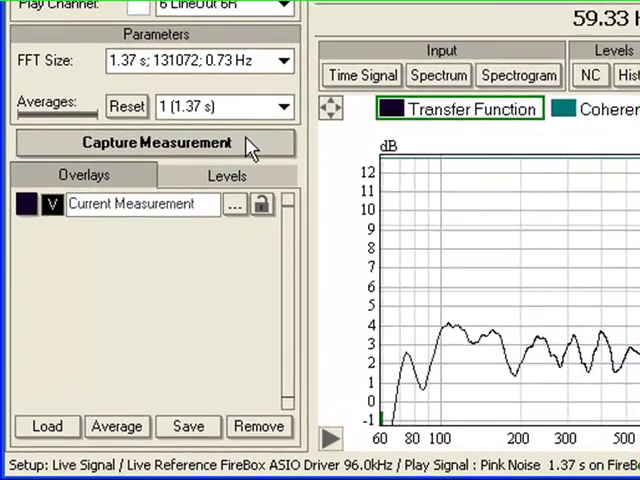
click(156, 144)
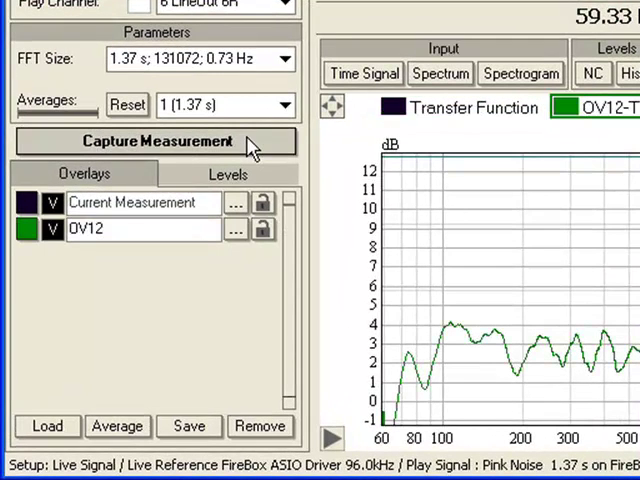
click(28, 228)
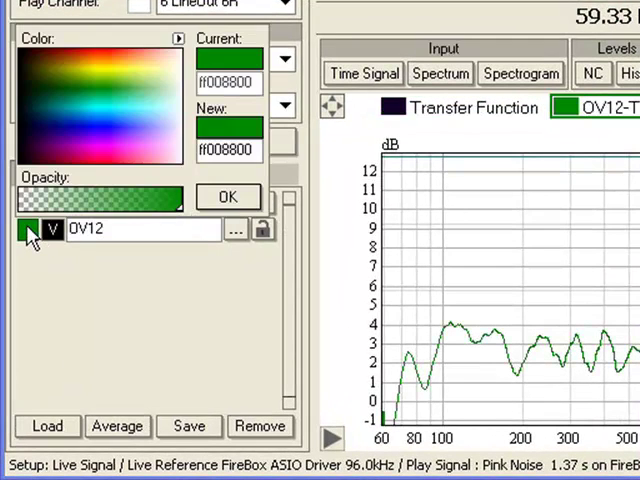
click(108, 128)
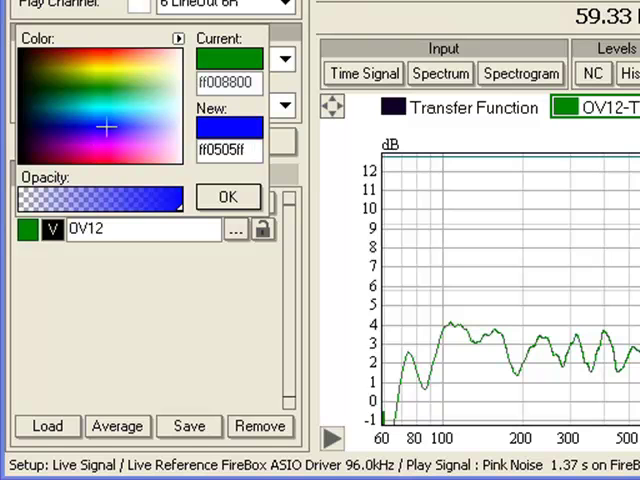
click(228, 196)
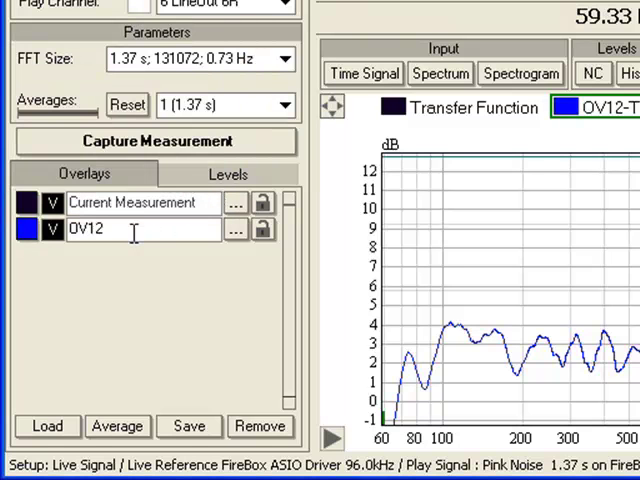
text(n)
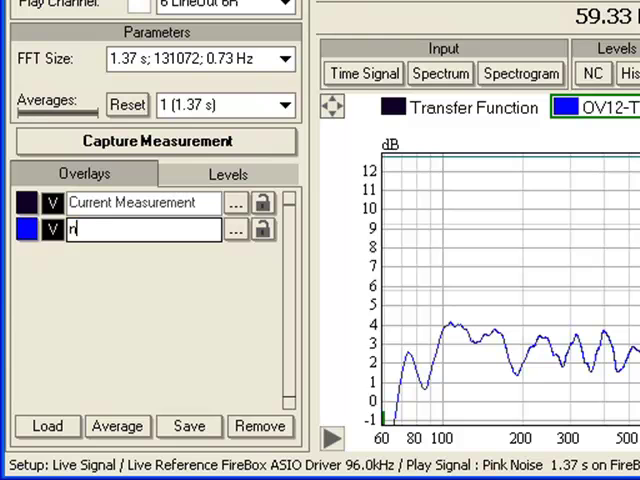
text(o ssa)
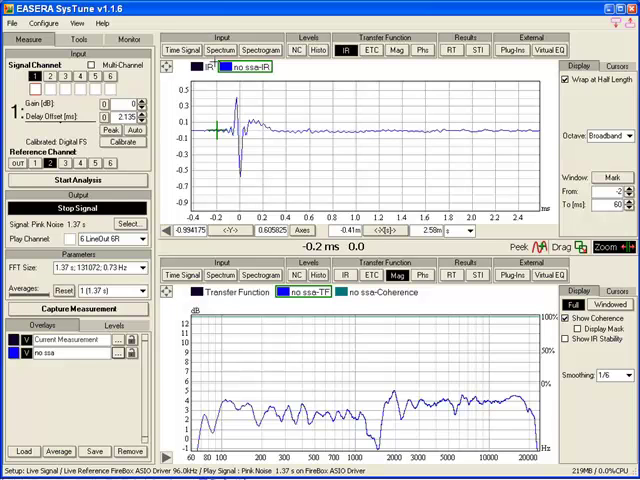
Start the live analysis again so new traces run against the 'no ssa' overlay.
click(220, 50)
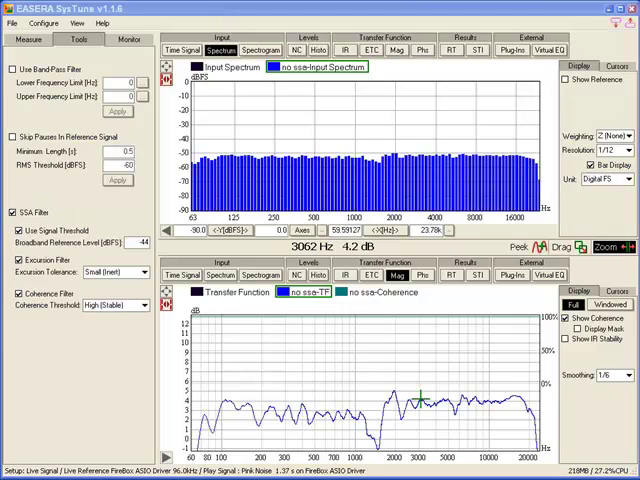
Return to the Measure controls while the live spectrum and transfer function keep updating.
click(30, 38)
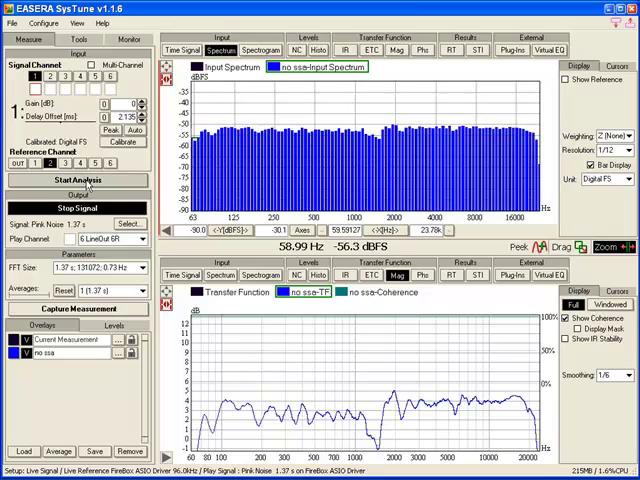
Restart the live analysis and show the SSA filter settings with SSA enabled.
click(78, 180)
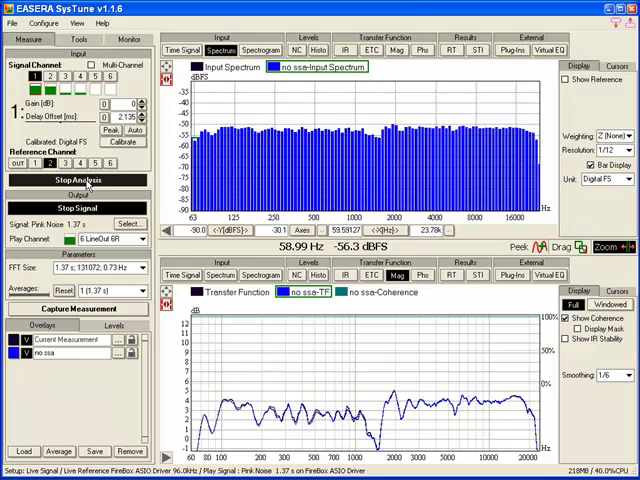
click(78, 38)
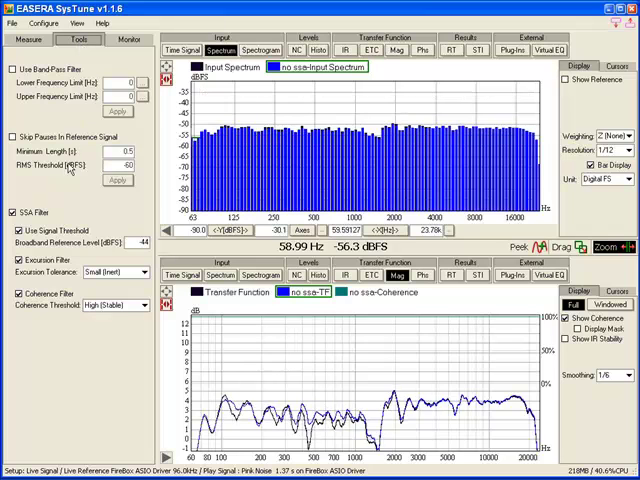
Untick the SSA filter so noise shows in the transfer function, then go back to the Measure controls.
click(20, 240)
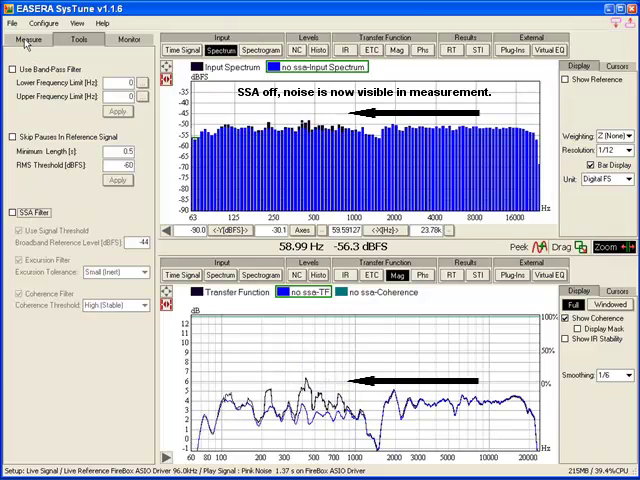
click(28, 40)
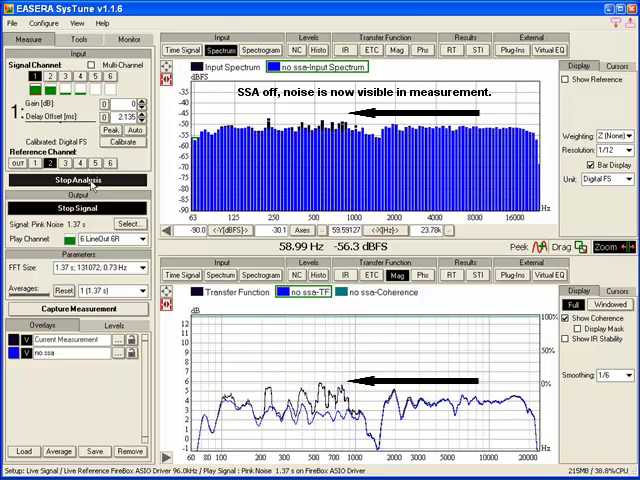
click(76, 180)
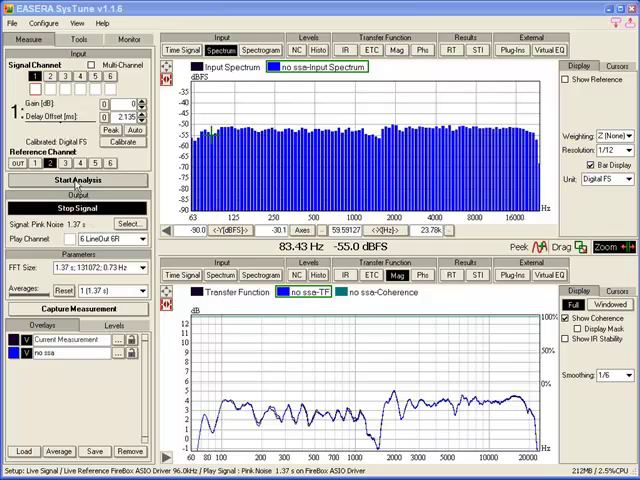
click(76, 180)
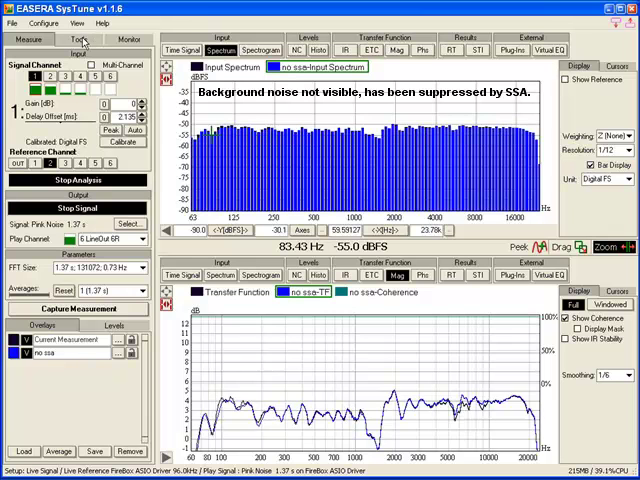
Switch the SSA filter off so the drums contaminate the trace, then return to the Measure controls.
click(80, 38)
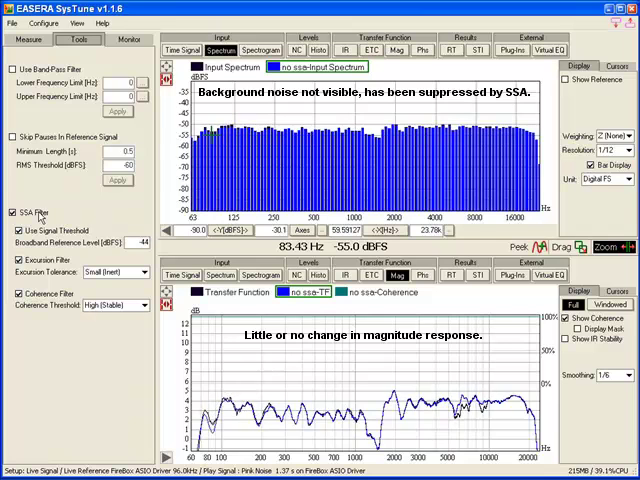
click(16, 212)
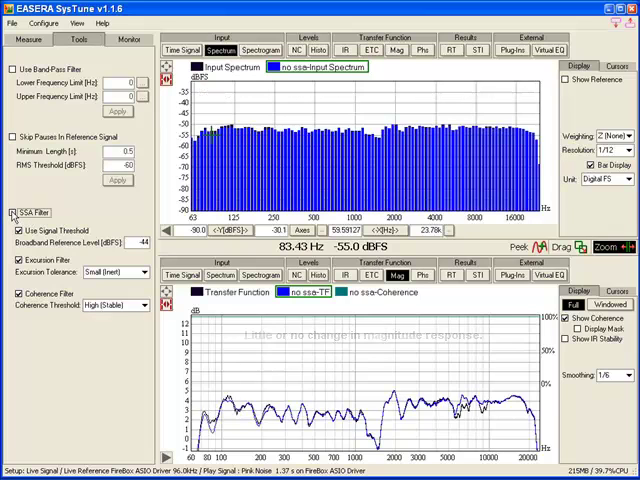
click(14, 212)
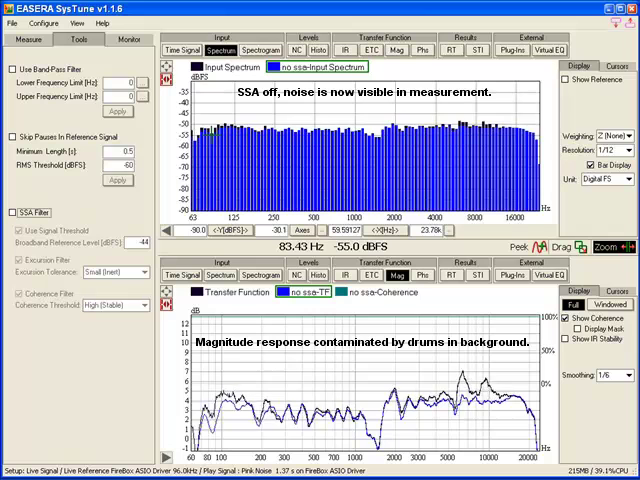
click(28, 40)
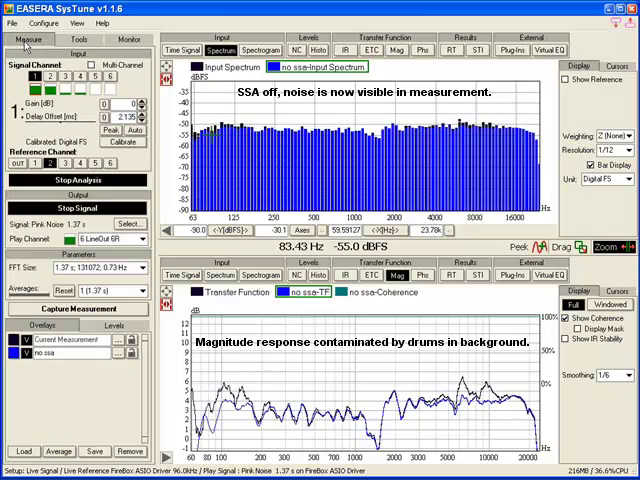
Stop and restart the analysis run, then show the SSA filter settings with SSA back on.
click(76, 180)
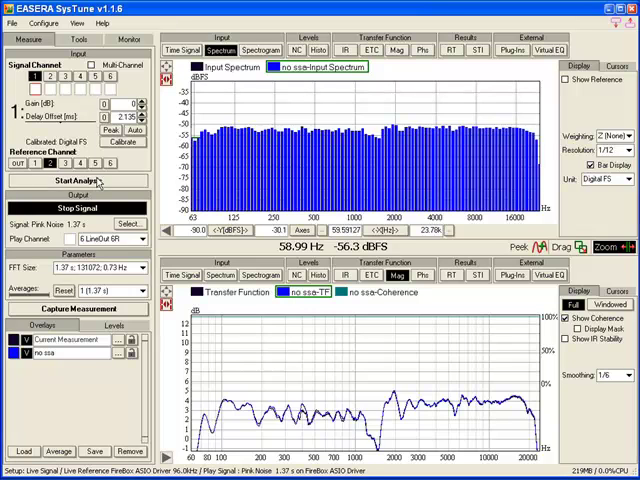
click(72, 180)
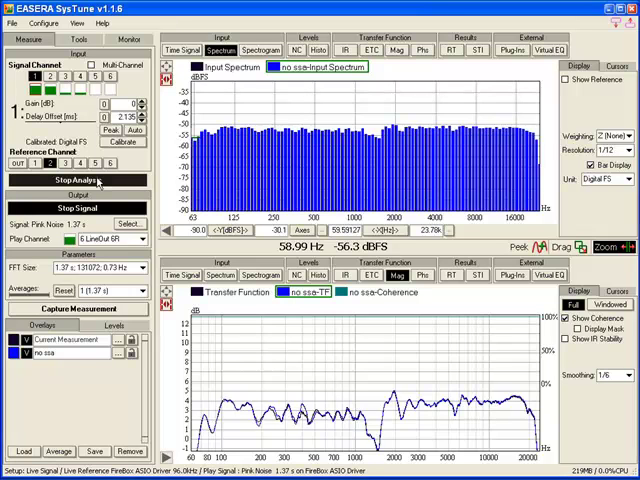
click(80, 40)
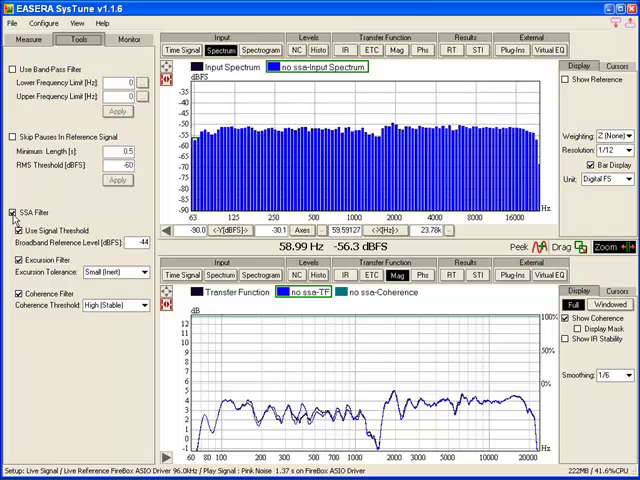
Turn the SSA filter off once more and bring the Measure controls back into view.
click(16, 212)
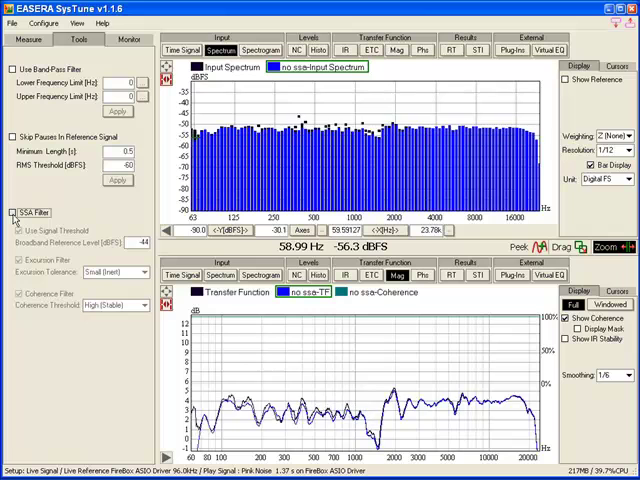
click(12, 212)
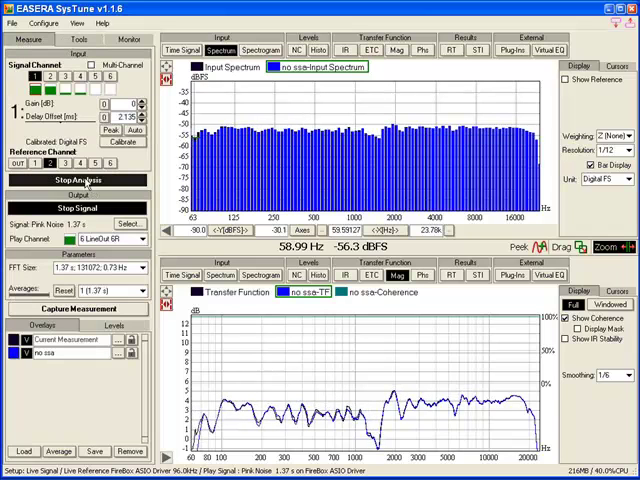
Stop the running analysis and show the SSA filter settings with SSA re-enabled.
click(78, 180)
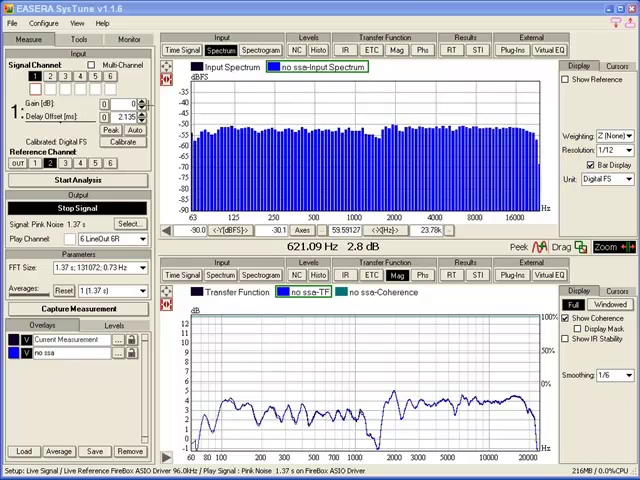
click(78, 36)
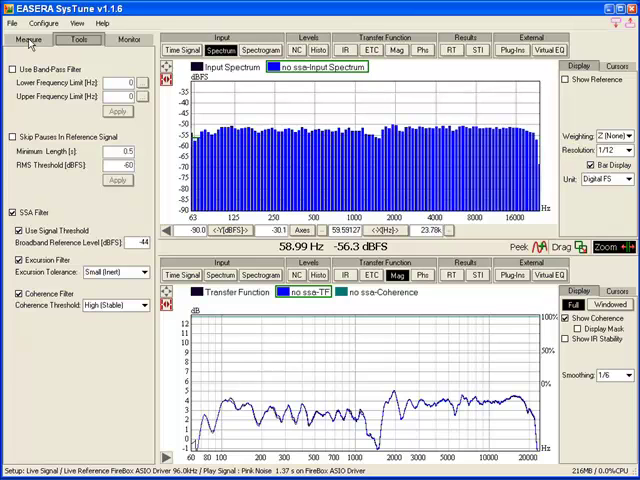
Start a fresh analysis run with SSA enabled and return to the filter settings.
click(28, 40)
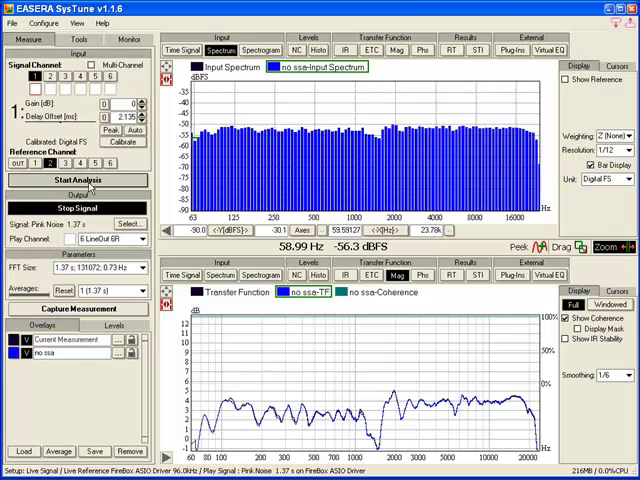
click(78, 180)
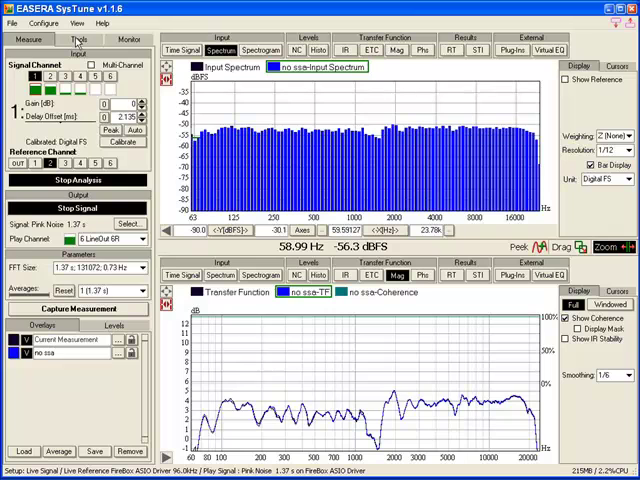
click(76, 40)
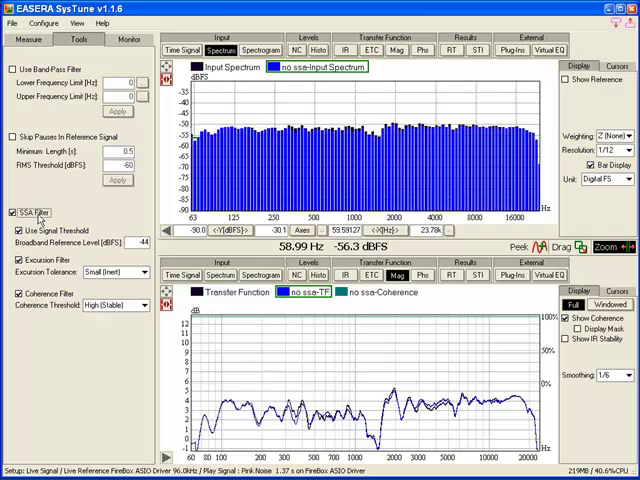
Uncheck SSA Filter on the Tools tab and return to the Measure controls with analysis still running.
click(16, 212)
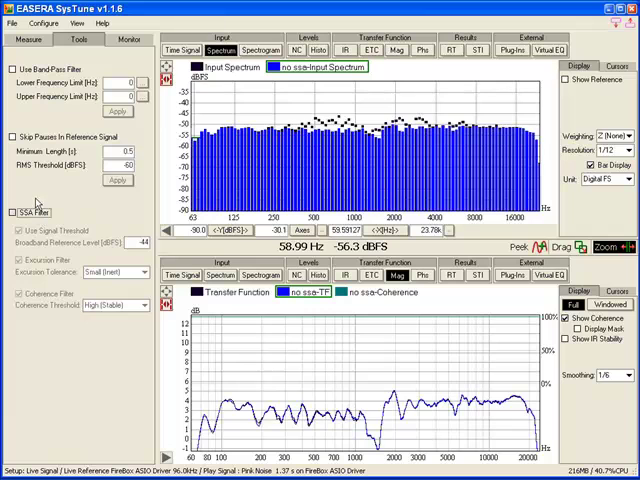
click(26, 40)
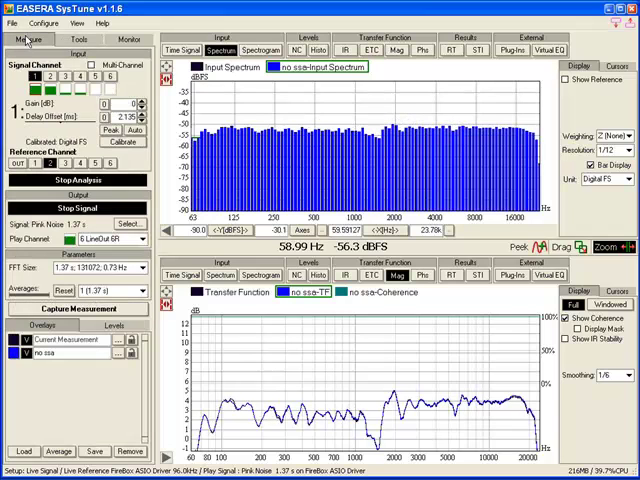
click(78, 180)
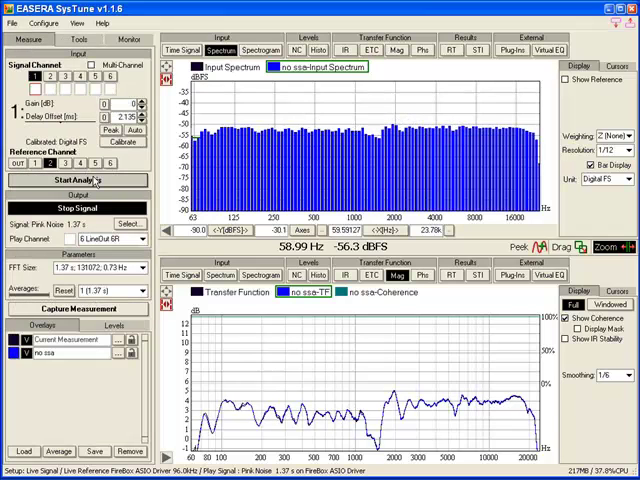